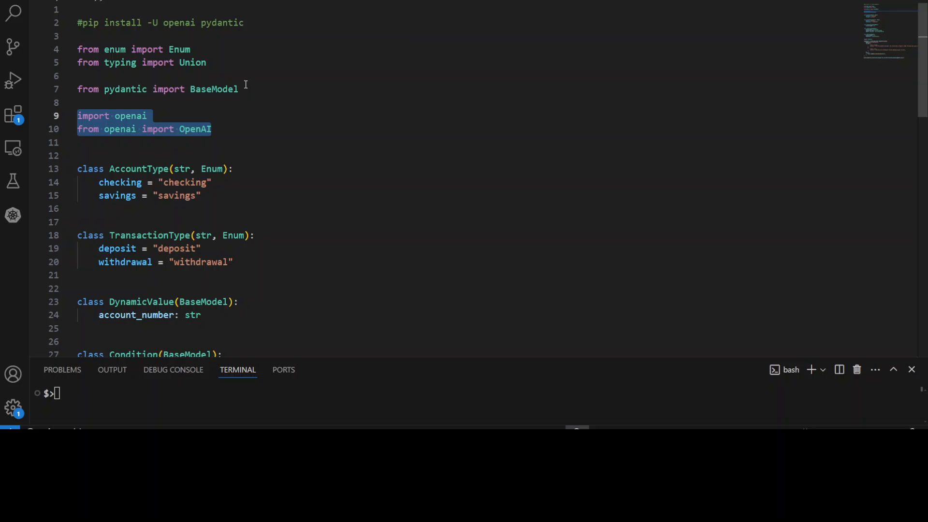
click(180, 196)
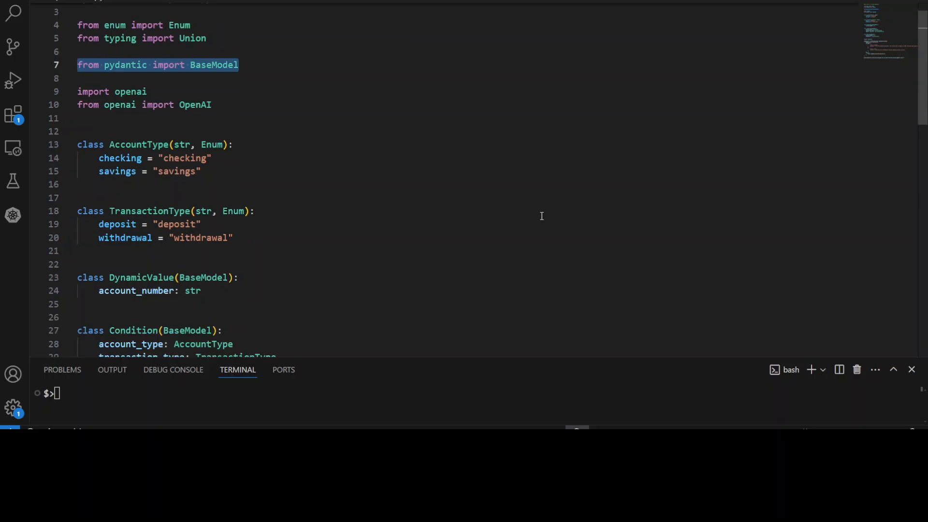
scroll(down, 3)
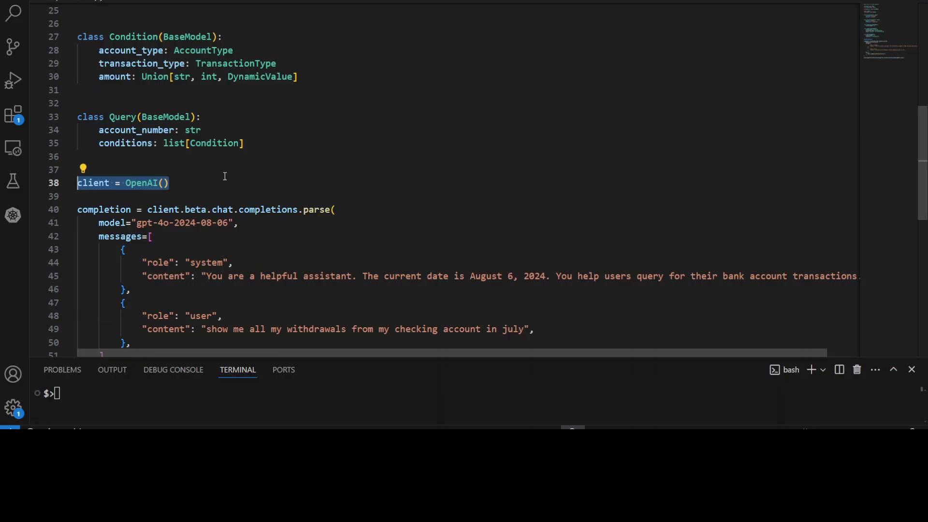
mouse_move(244, 284)
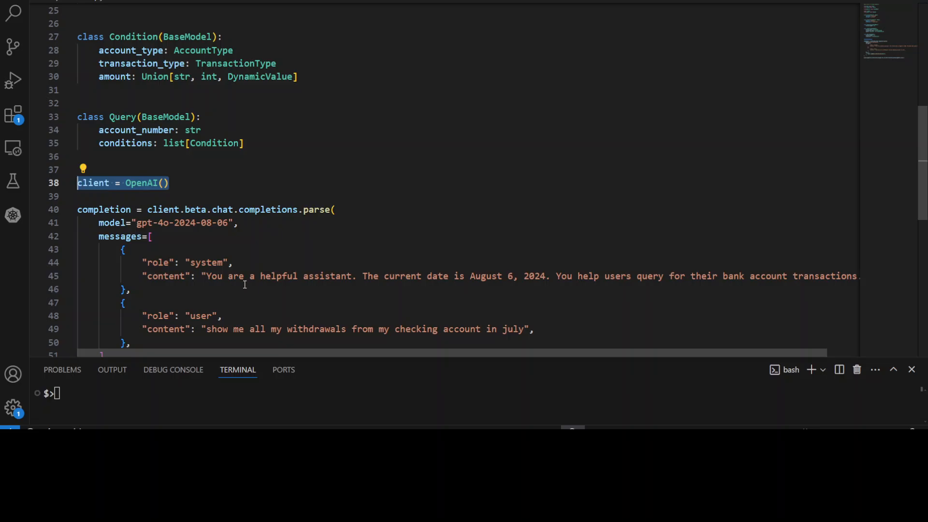
mouse_move(129, 193)
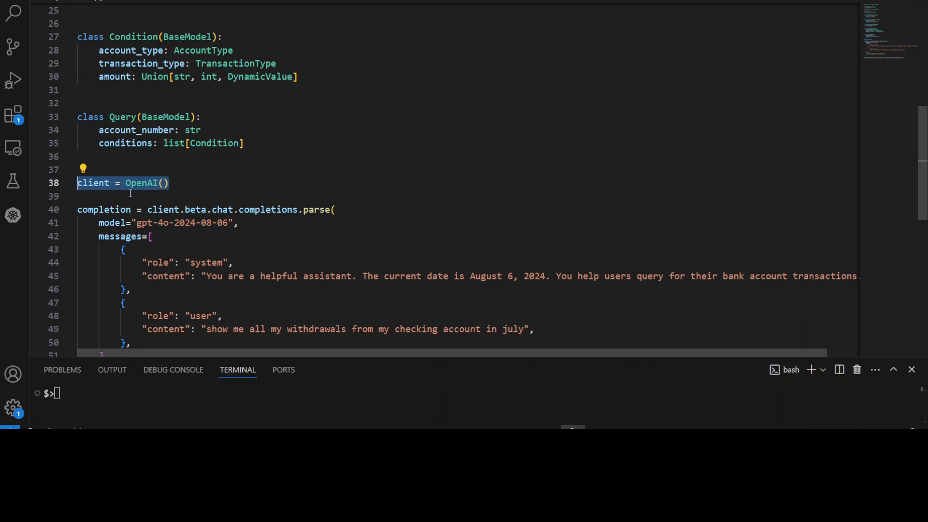